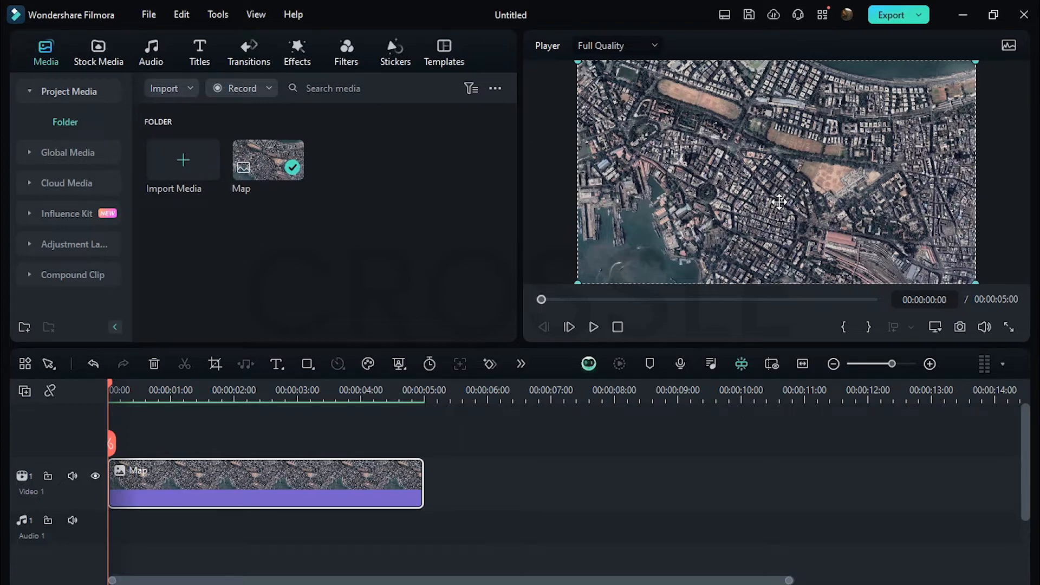
Step: Give the Map clip a Black & White preset with a lowered Curves midpoint, then duplicate it
double_click(266, 483)
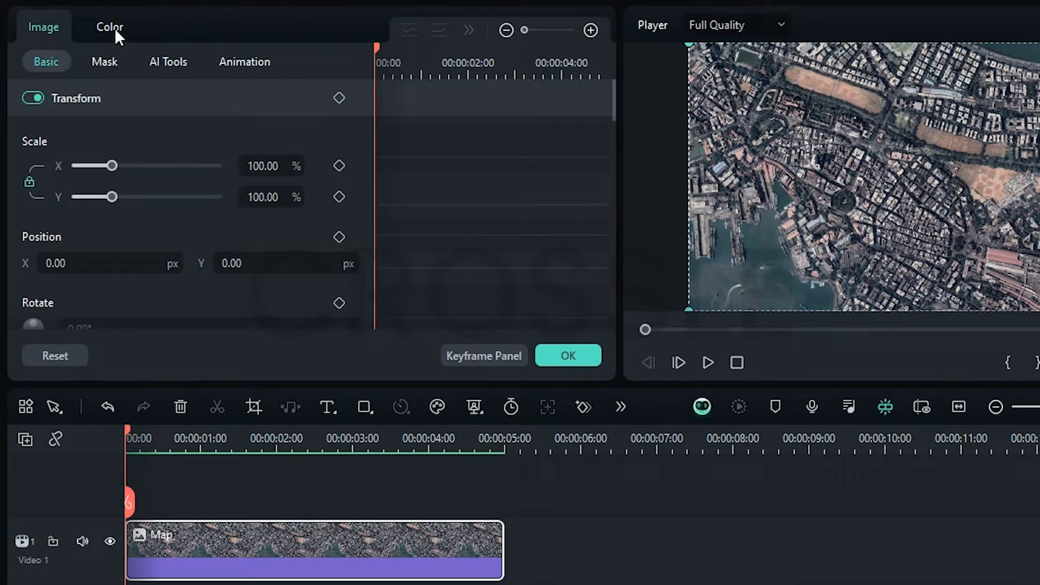
left_click(109, 26)
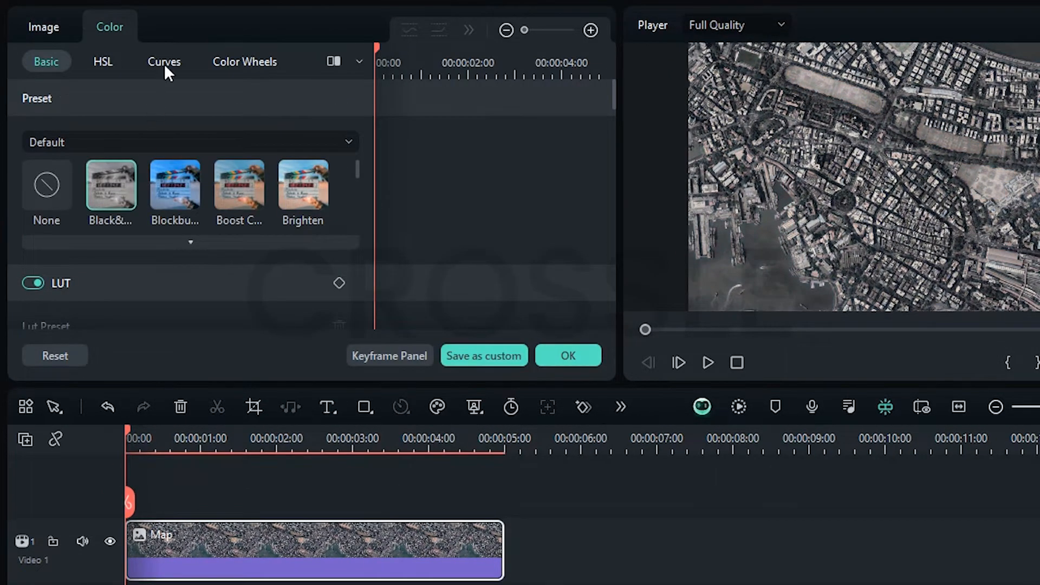
left_click(164, 61)
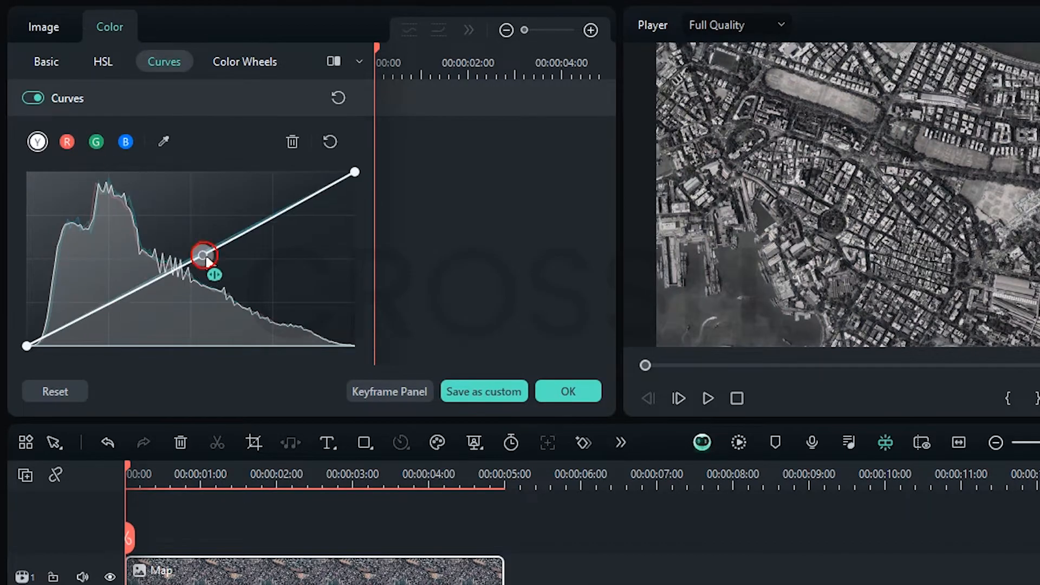
left_click(567, 391)
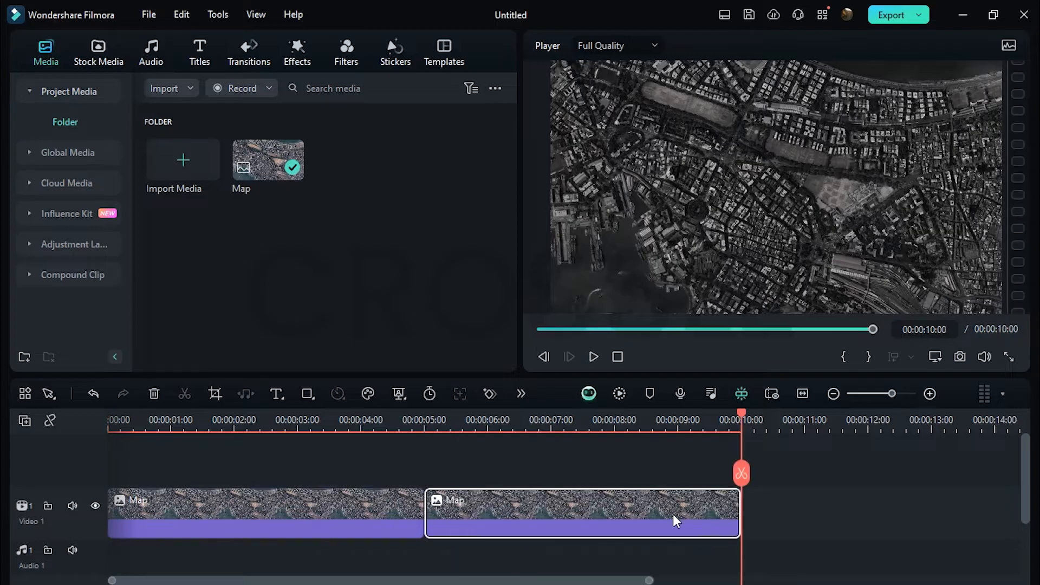
Step: Merge the second Map copy and a Vitality Yellow solid into a compound clip named Capture
left_click(97, 52)
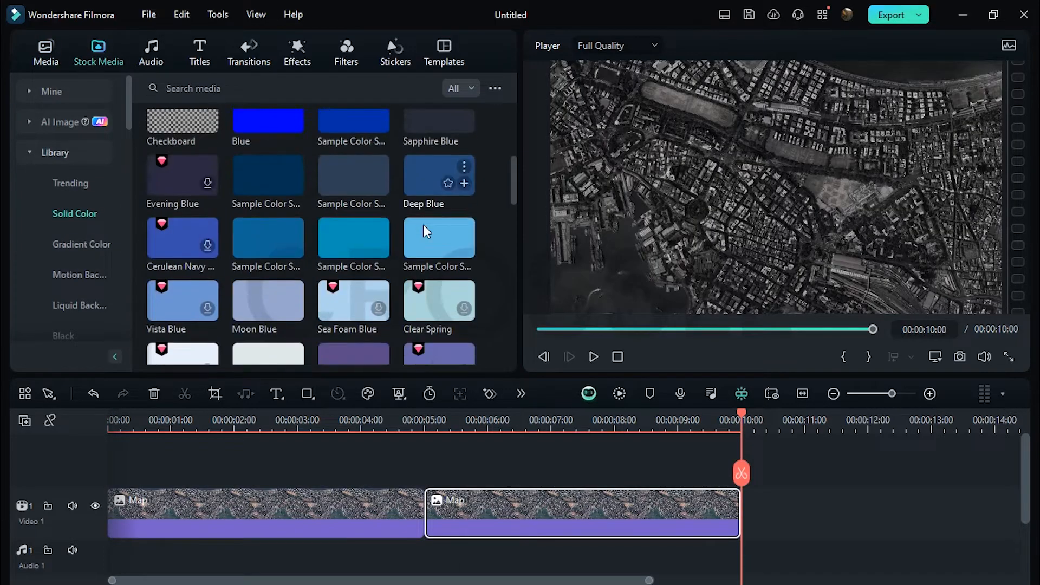
scroll("down", 3)
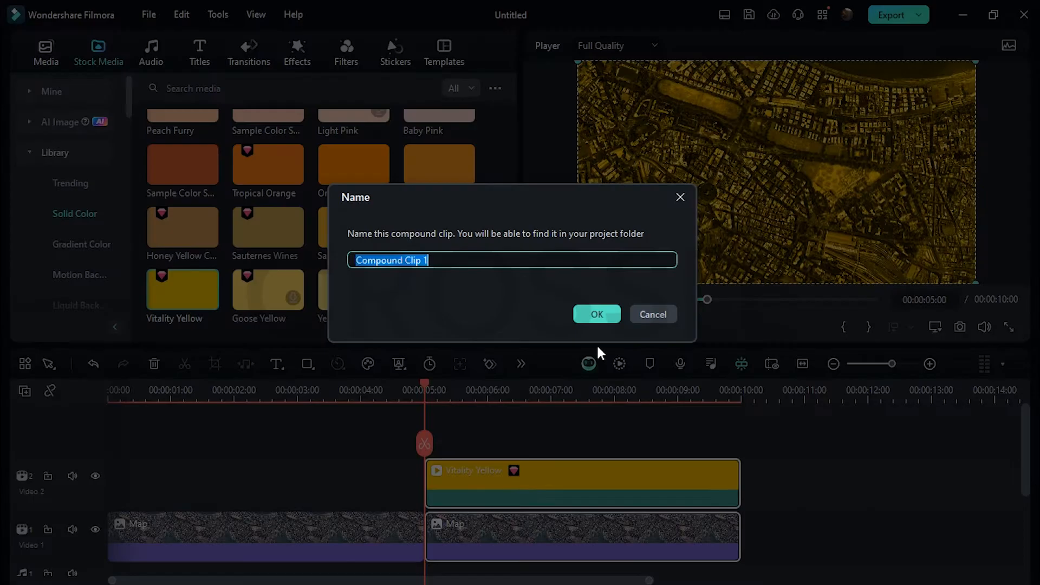
left_click(595, 313)
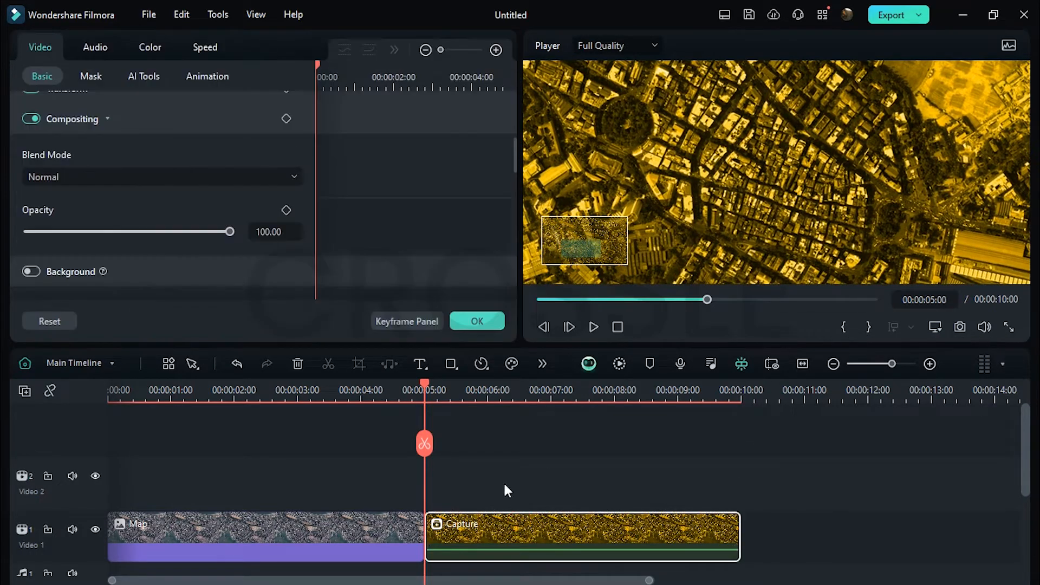
Step: Pen-mask the yellow area, save it as JPG snapshot Snapshot_153, and delete the compound clip
left_click(91, 76)
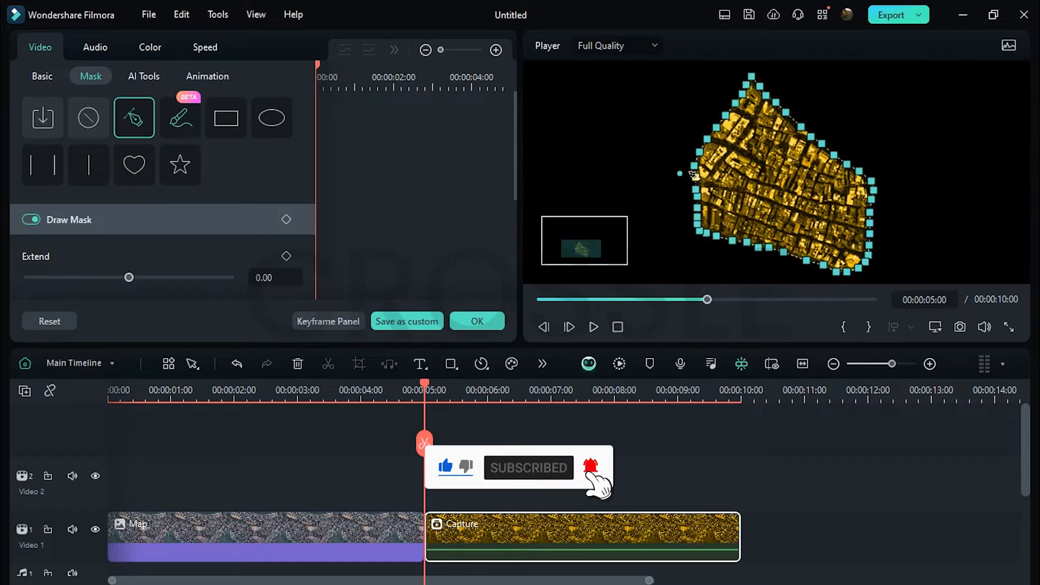
left_click(959, 326)
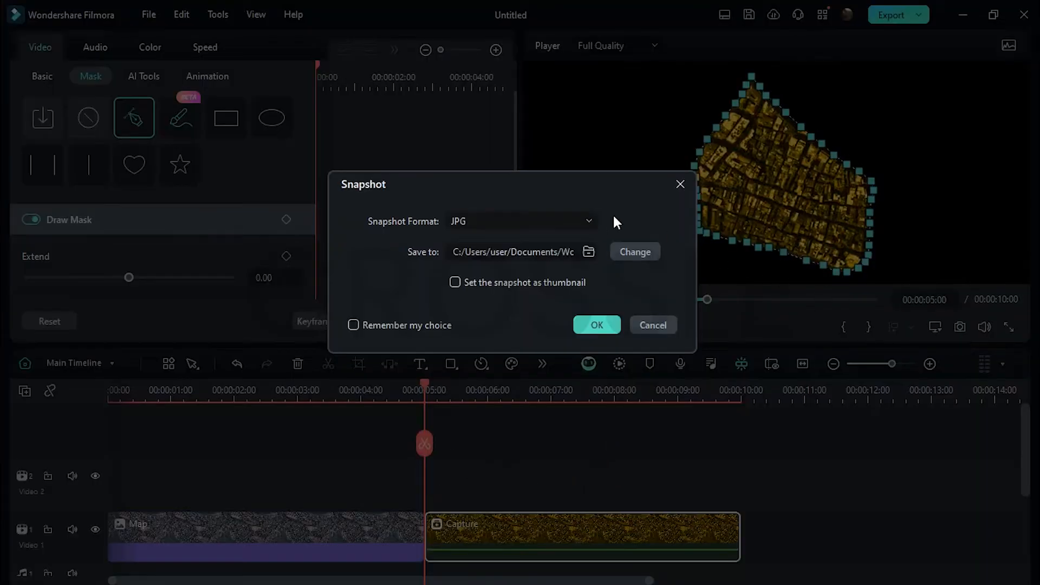
left_click(596, 325)
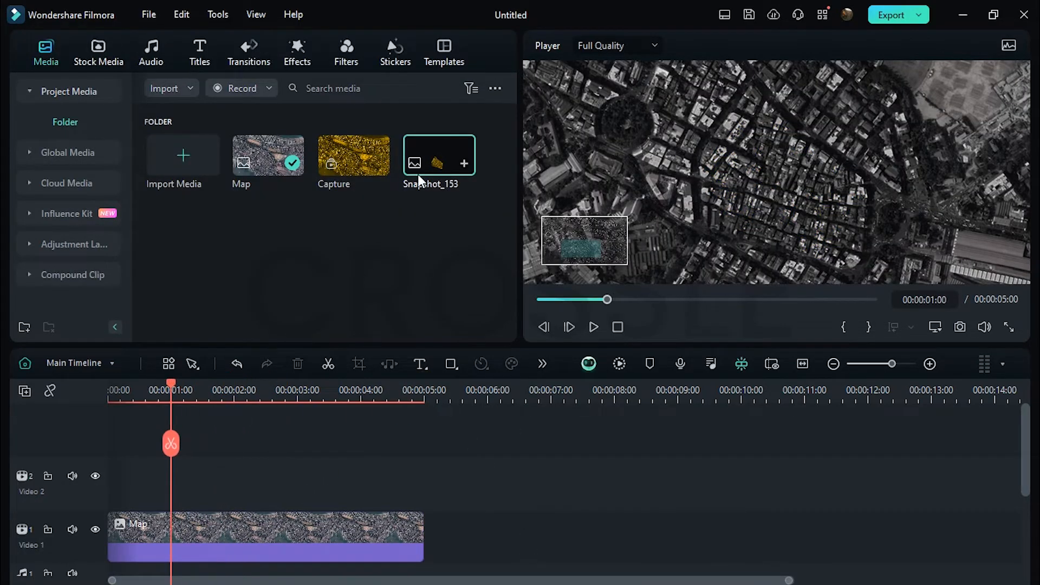
Step: Place Snapshot_153 on Video 2 and add a Border effect, colour #ffe32f, size 0.40
left_click(296, 52)
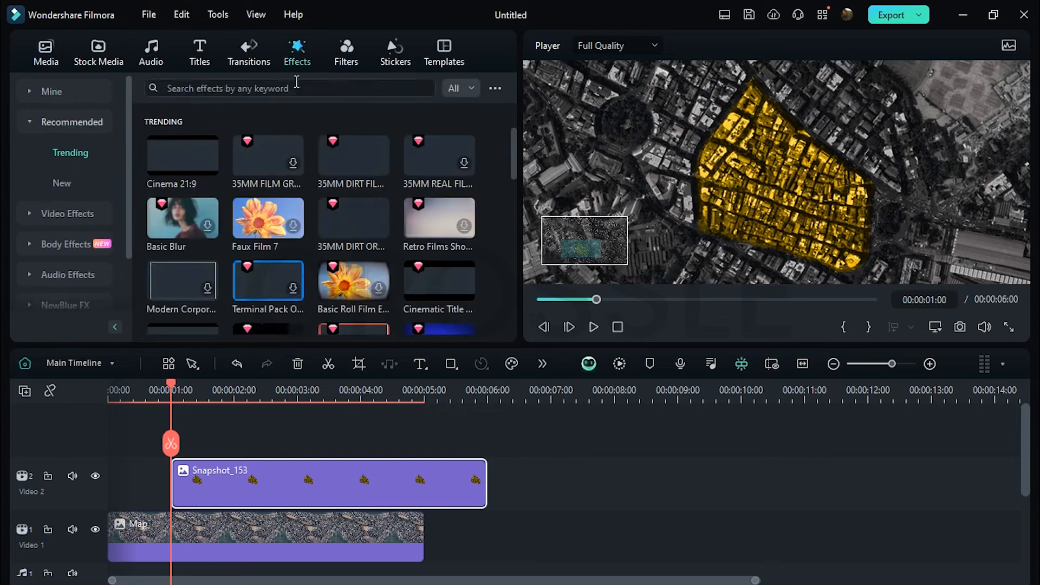
type("border")
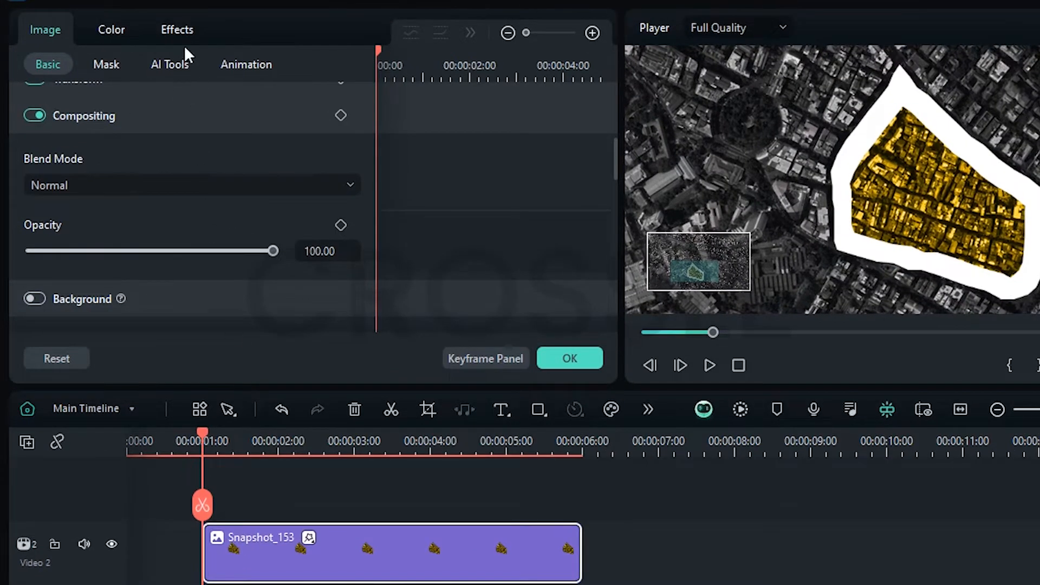
left_click(176, 29)
type("#ffe")
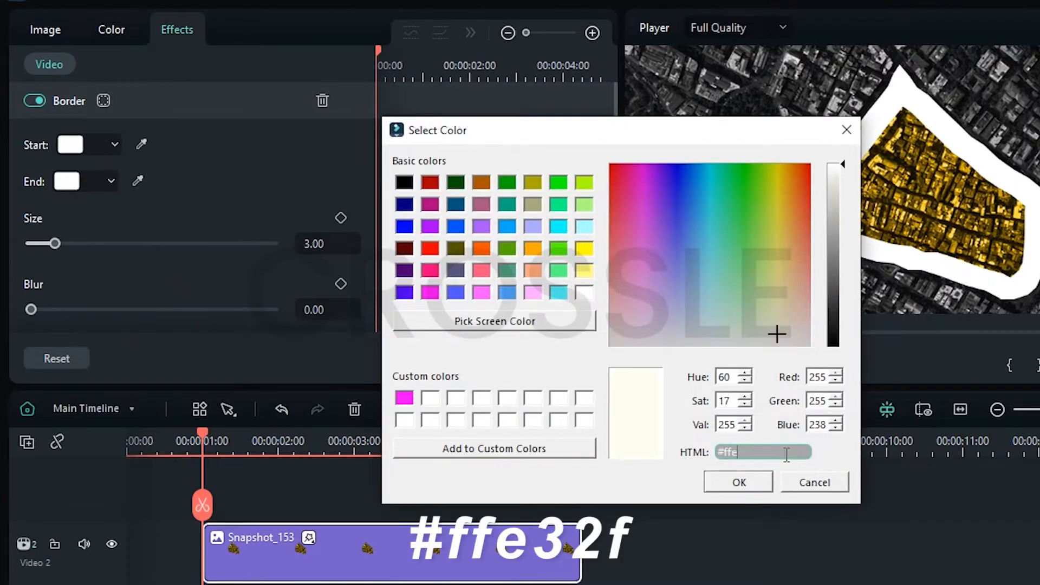
left_click(737, 481)
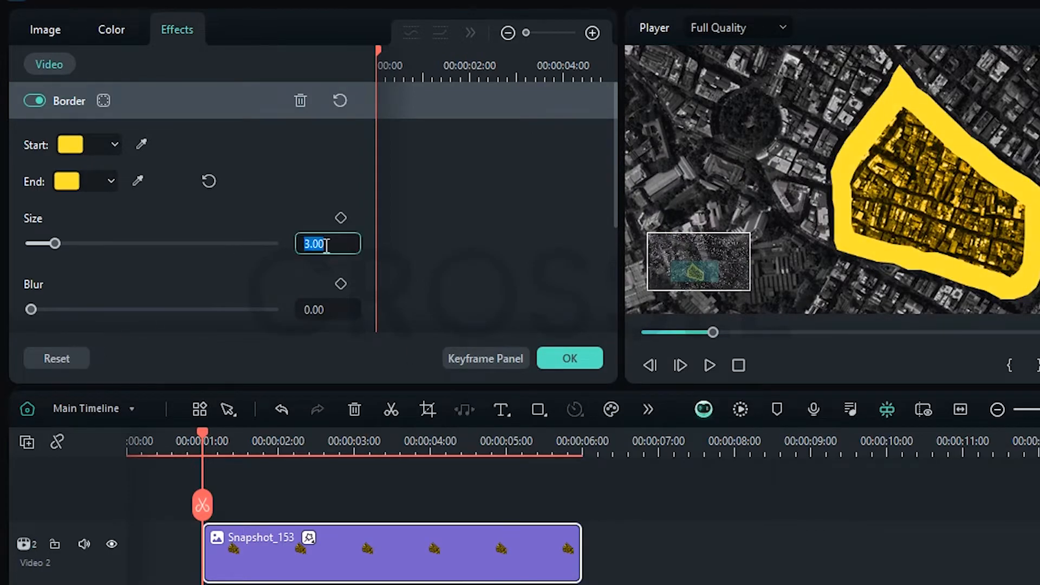
scroll("down", 3)
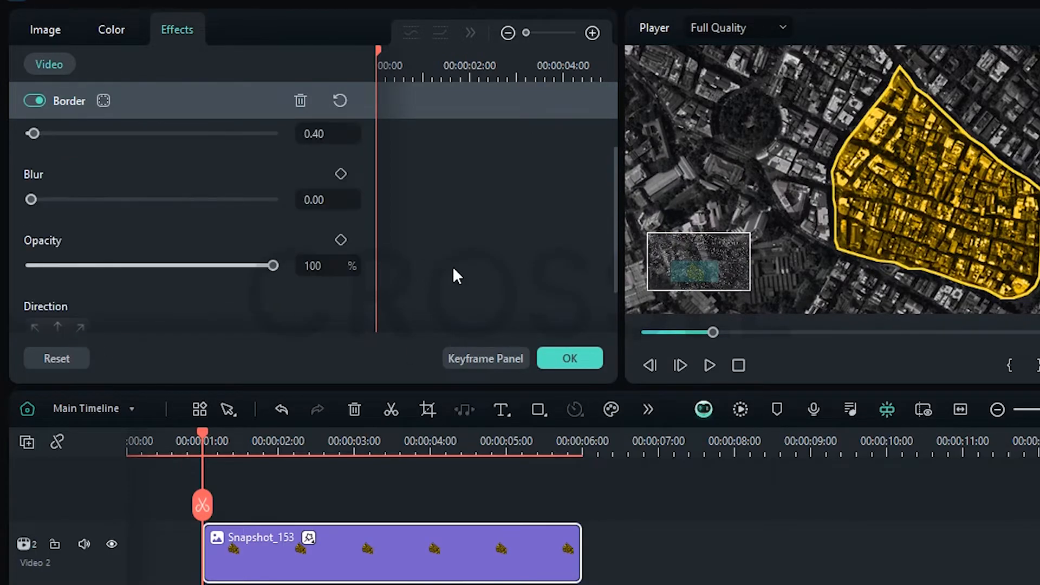
left_click(45, 29)
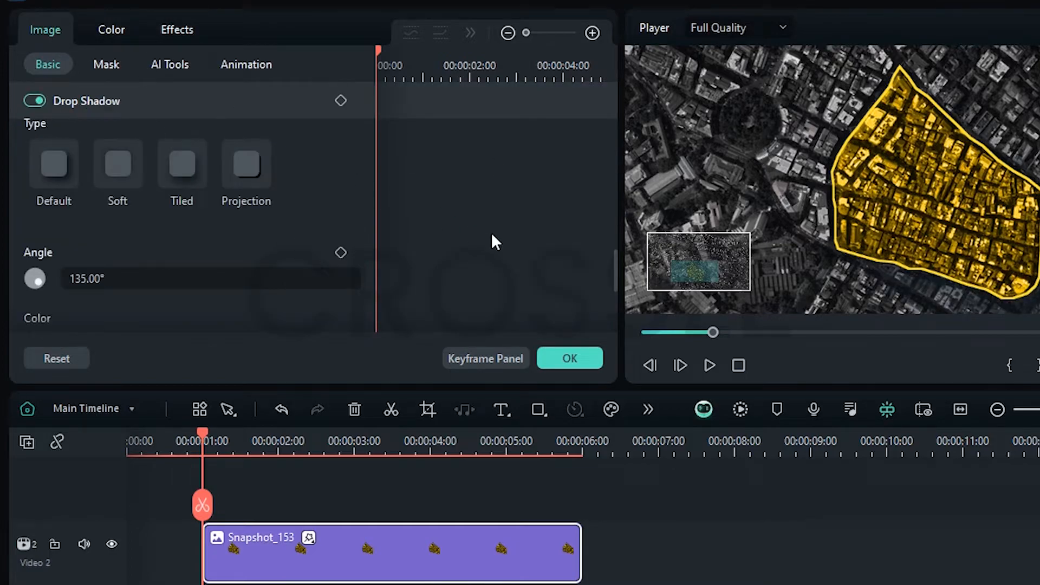
Step: Add a Blur 20 drop shadow, opacity keyframes at the start, and scale keyframes from 100% to 120%
scroll("down", 3)
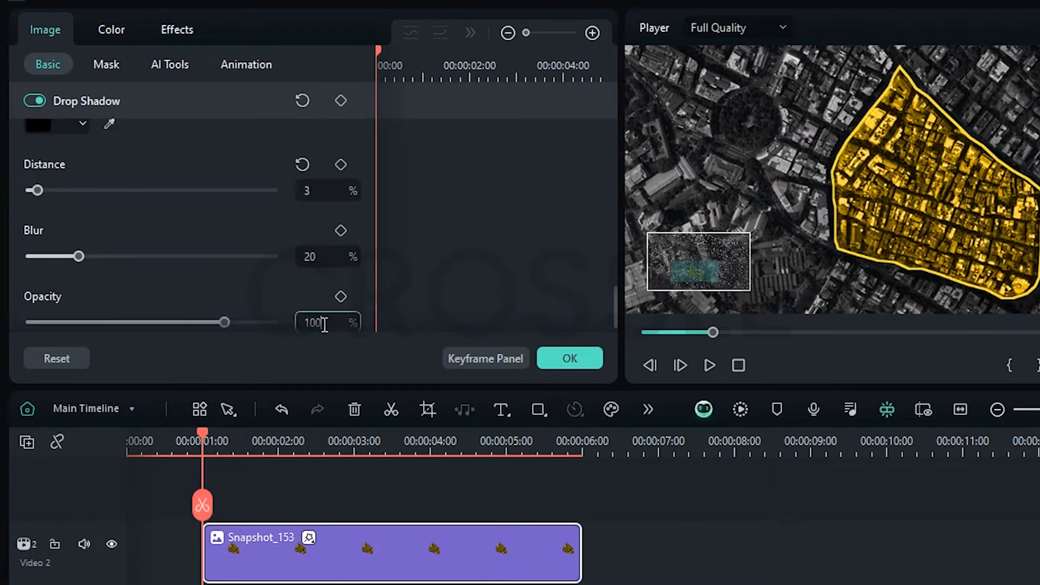
scroll("up", 3)
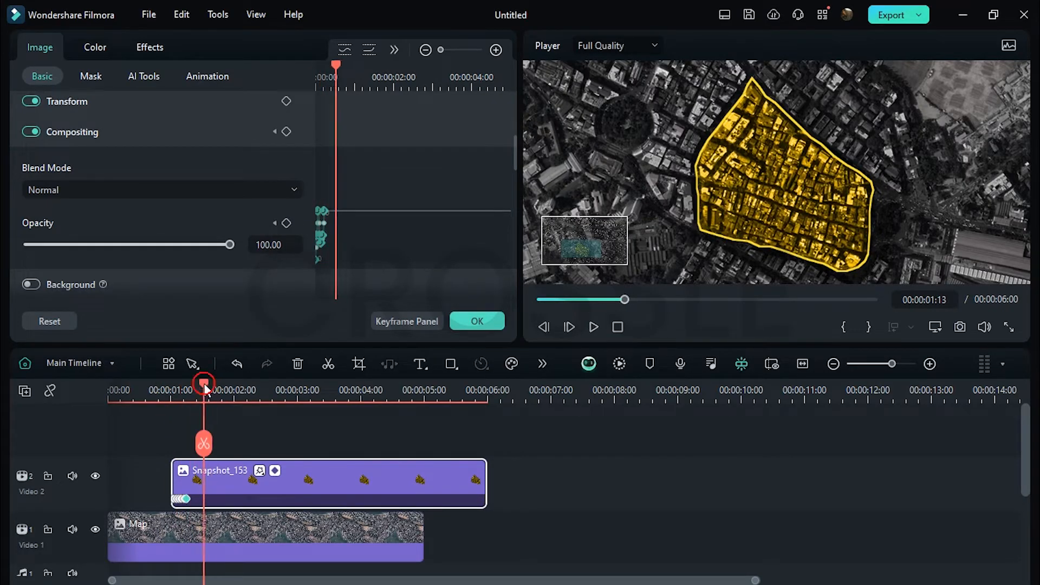
left_click(66, 101)
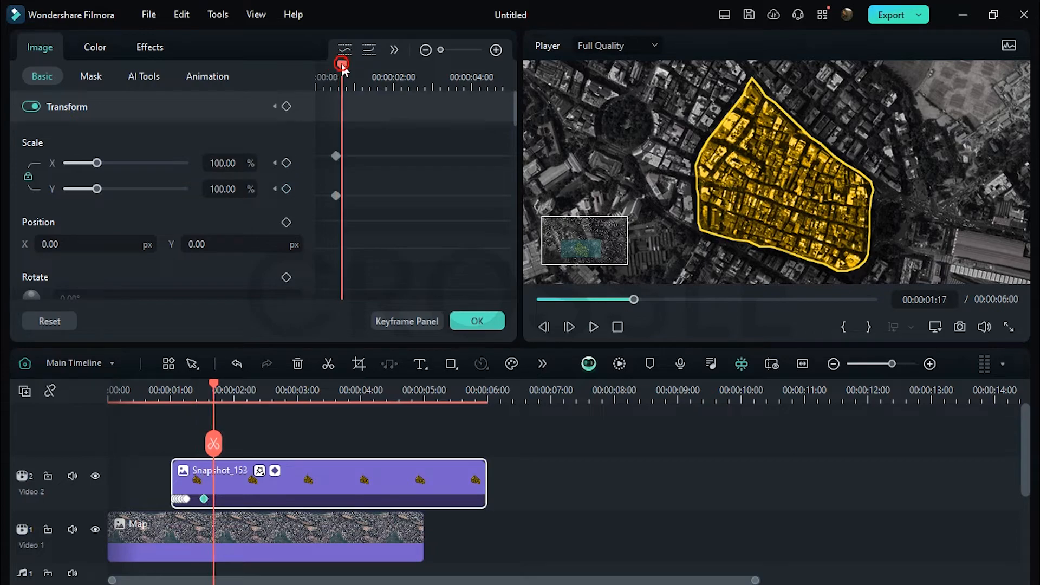
left_click_drag(99, 162, 123, 163)
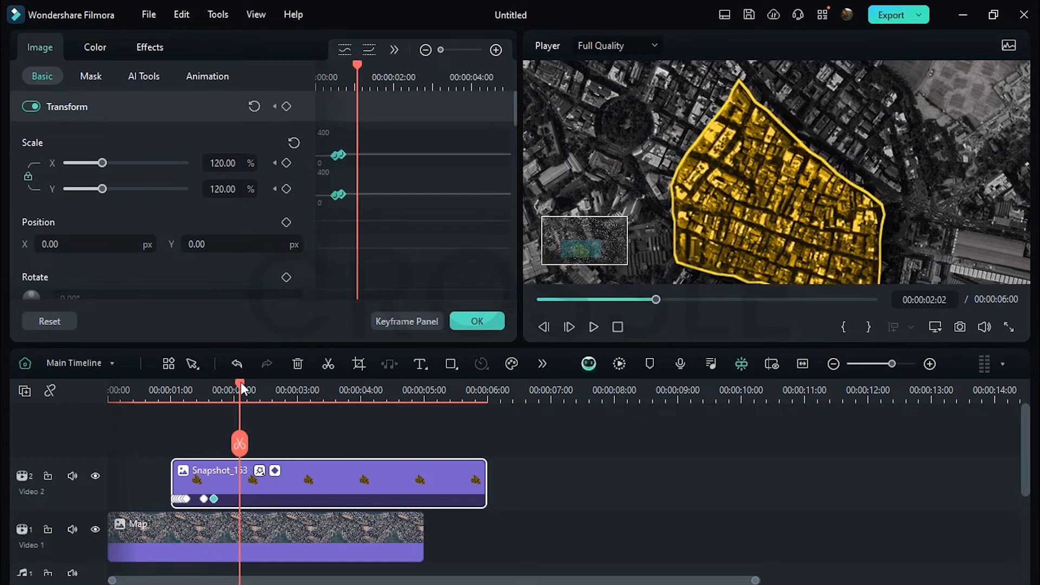
Step: Add a Simple Callouts title on a new track and open its Advanced Text Edit
left_click(200, 52)
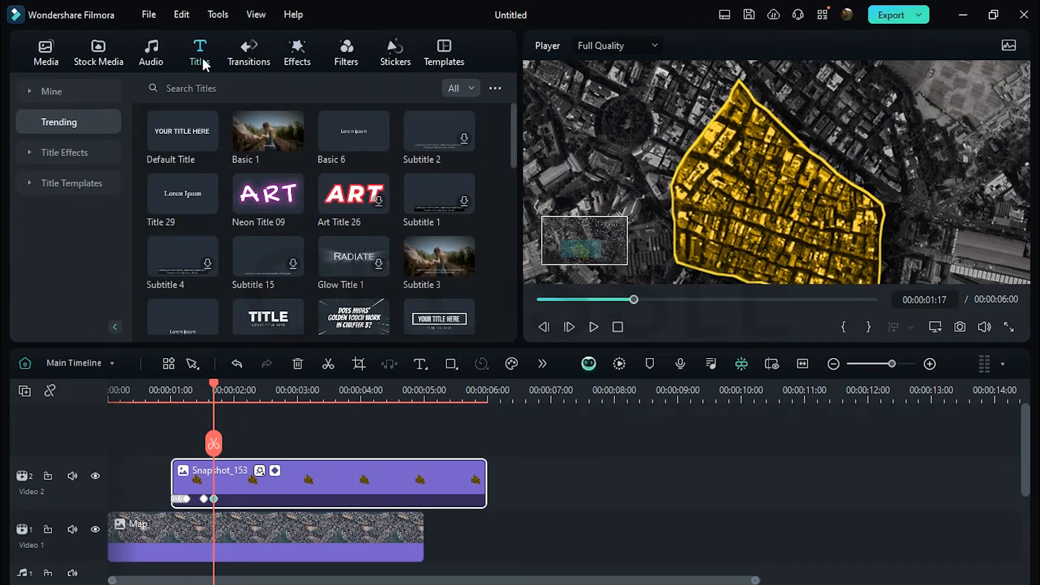
left_click(66, 244)
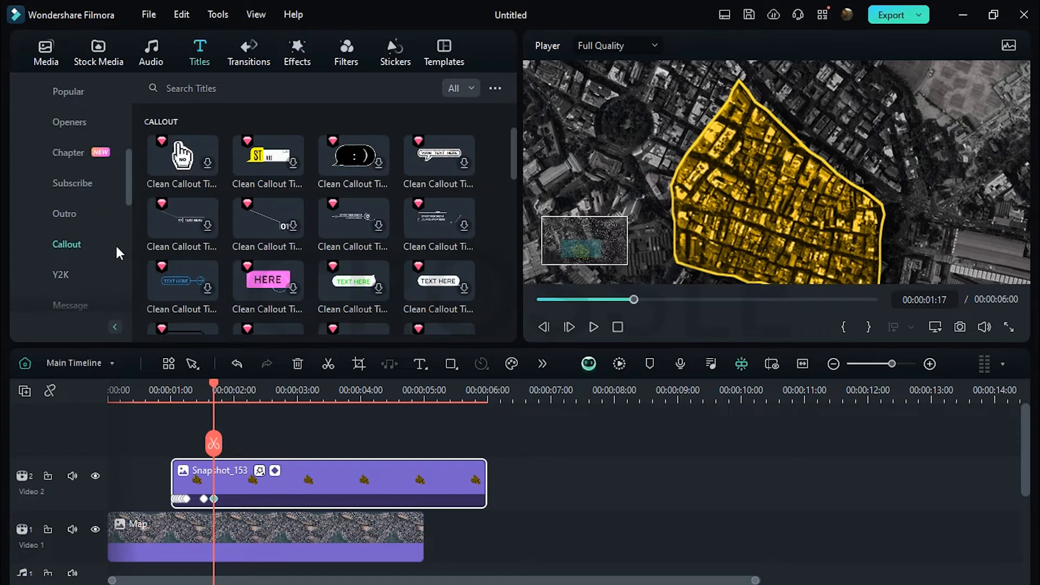
scroll("down", 3)
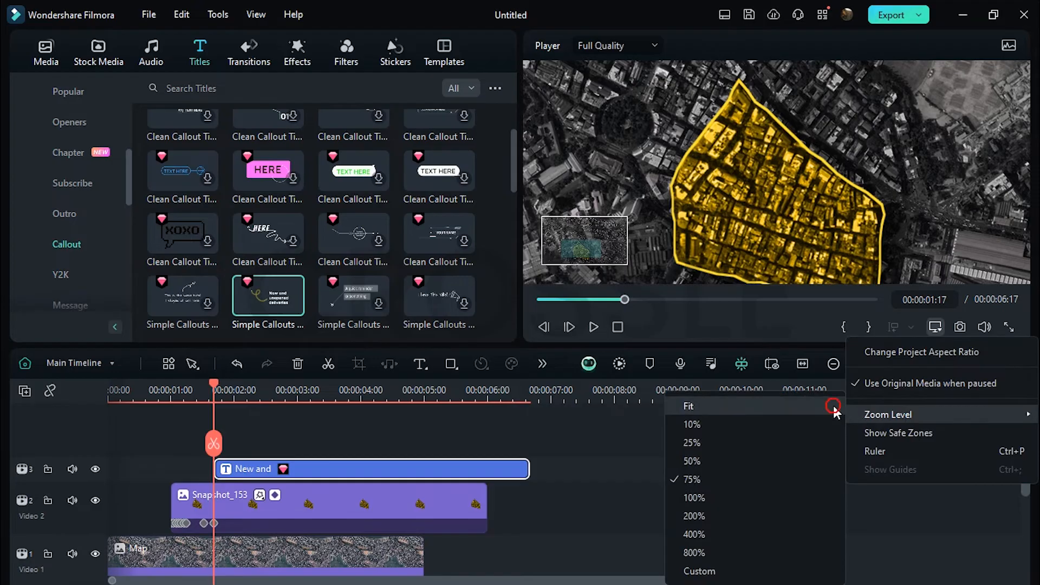
double_click(372, 468)
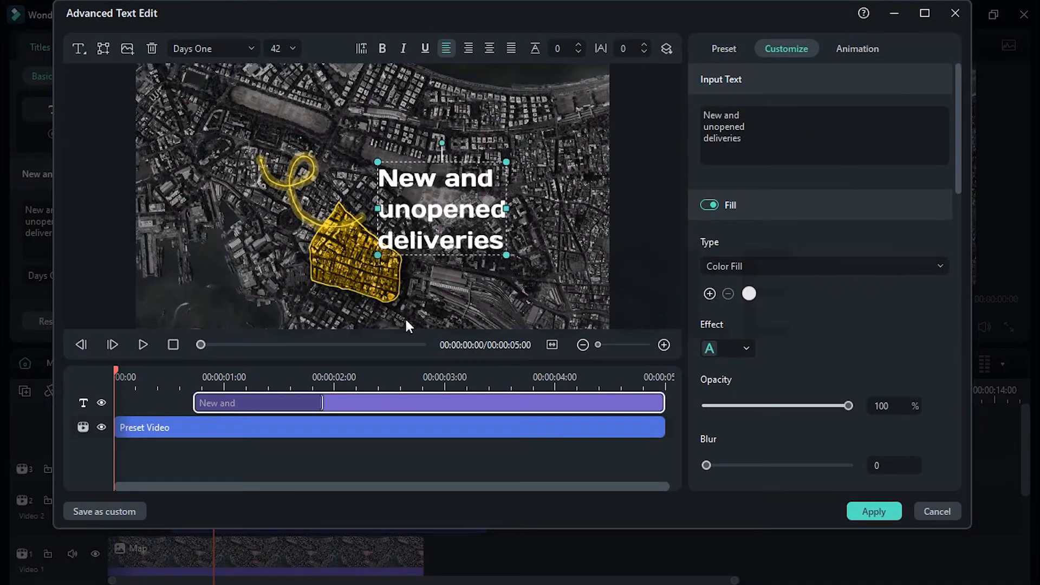
Step: Change the callout to 'SELECTED AREA' at size 20 with shorter shadow distance, and apply
left_click(142, 344)
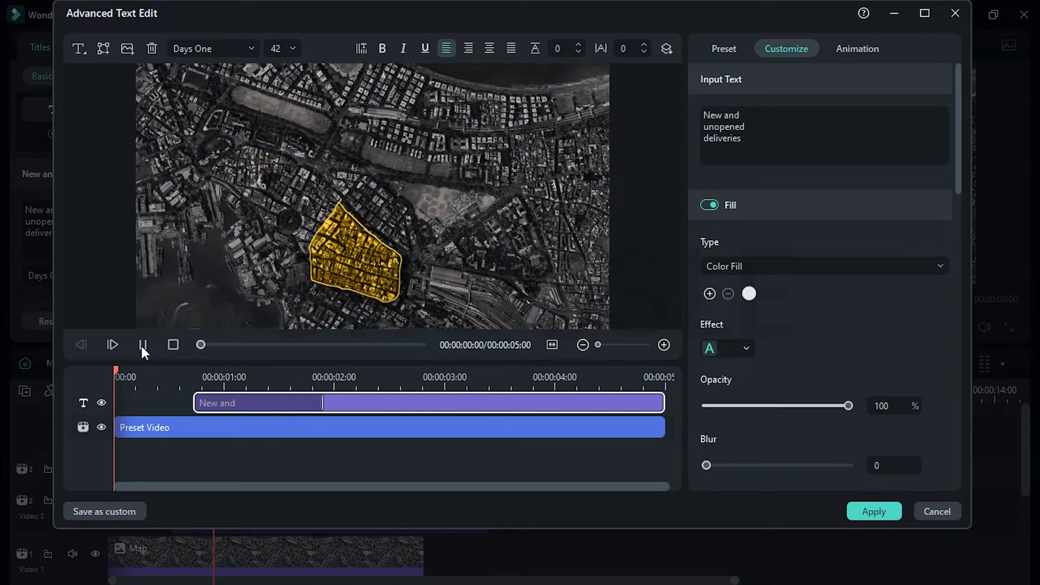
left_click(113, 345)
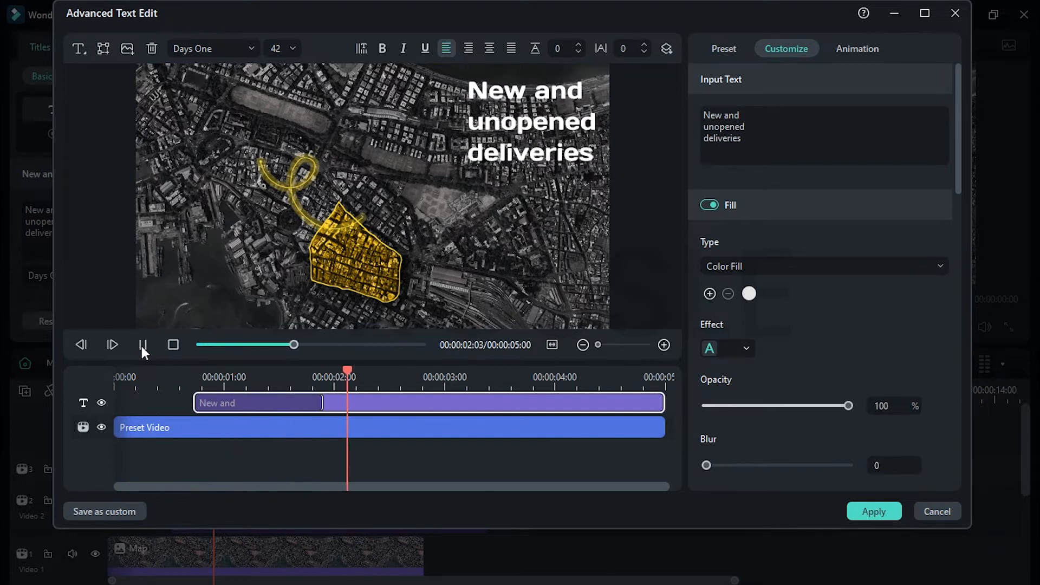
left_click(389, 427)
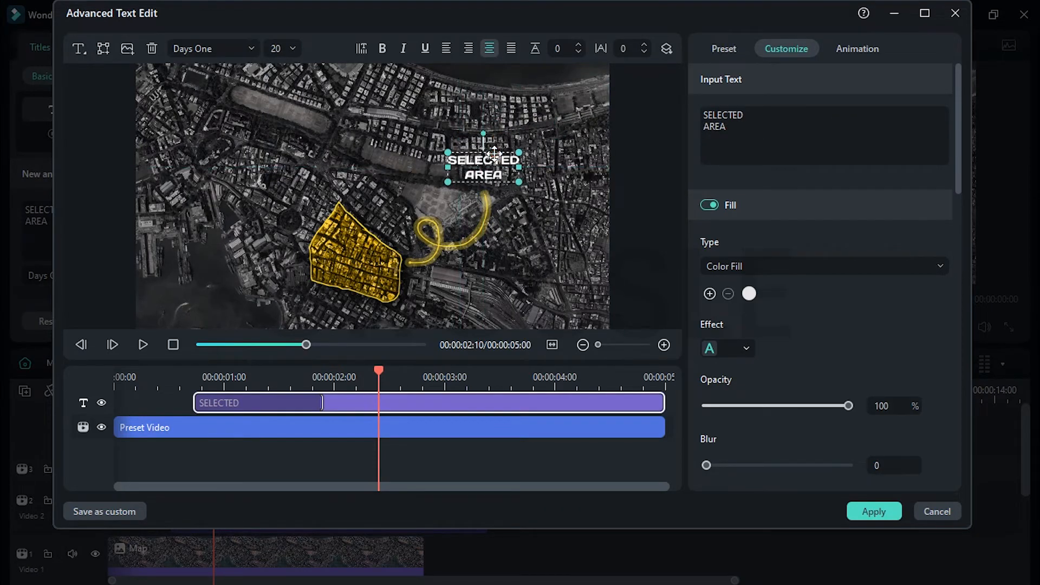
scroll("down", 3)
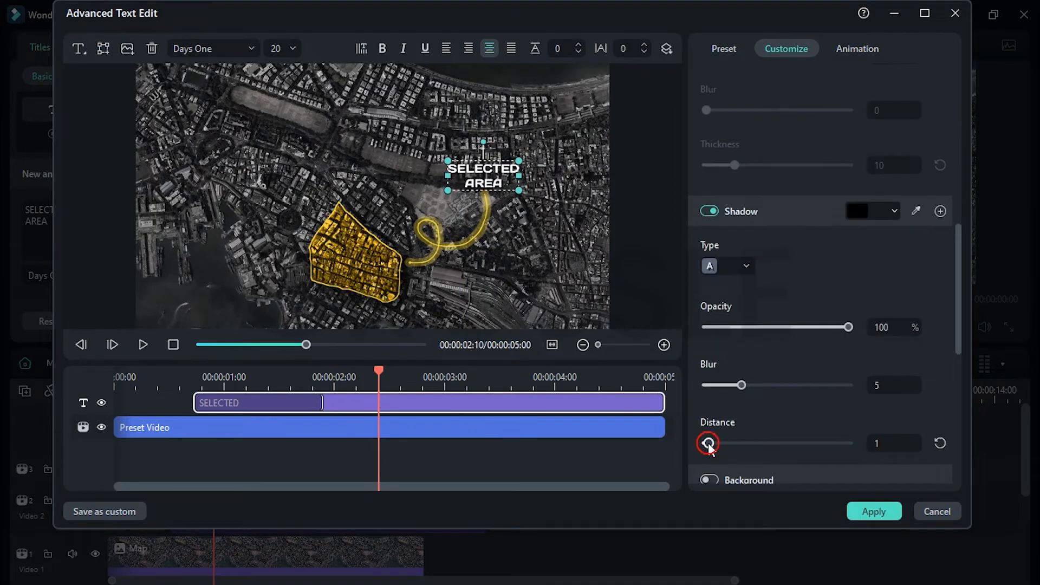
left_click(856, 48)
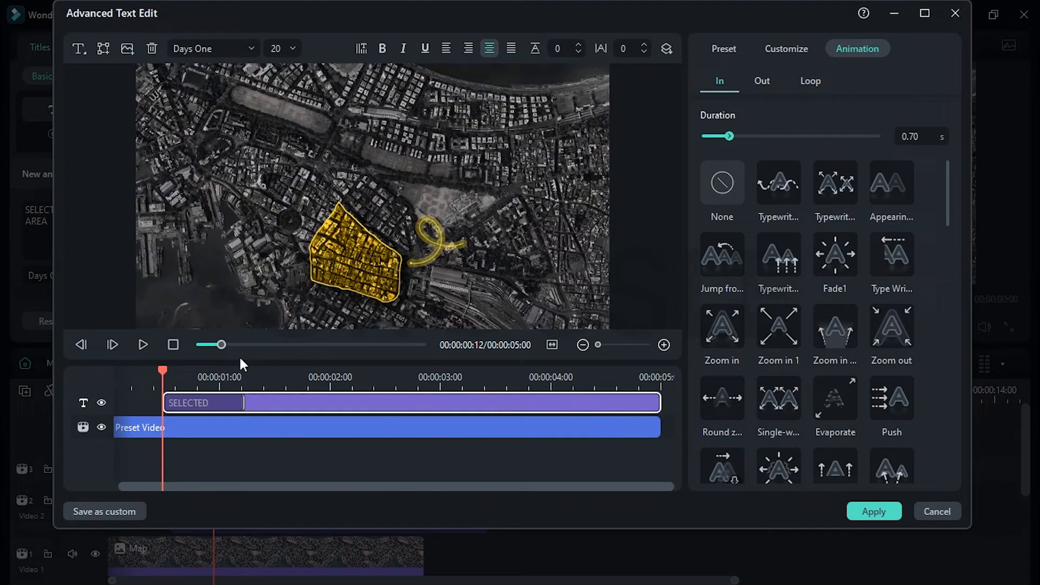
left_click(142, 345)
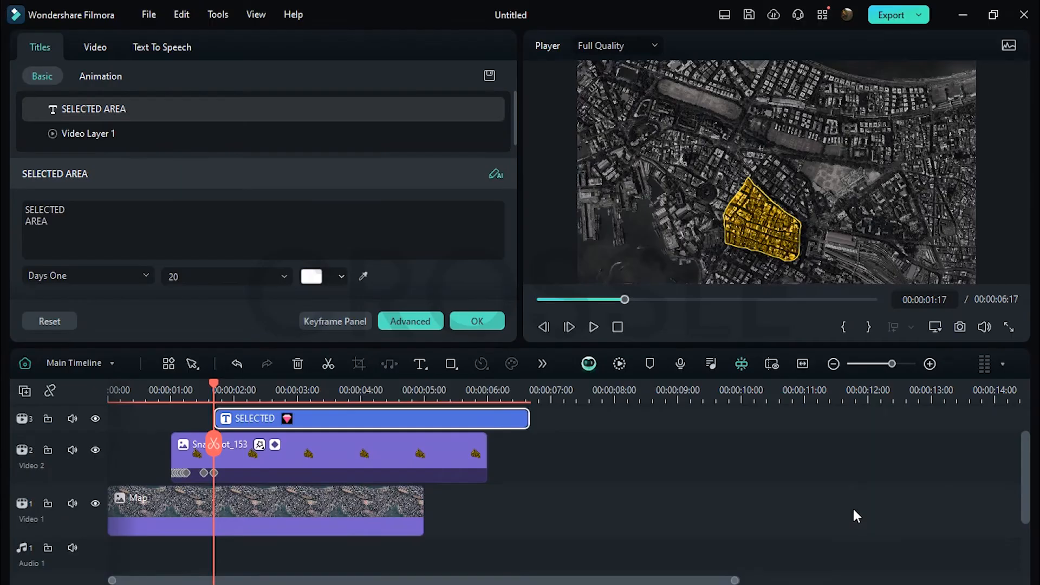
Step: Add Scale keyframes to the Map clip so it zooms in slightly from 100%
left_click(265, 511)
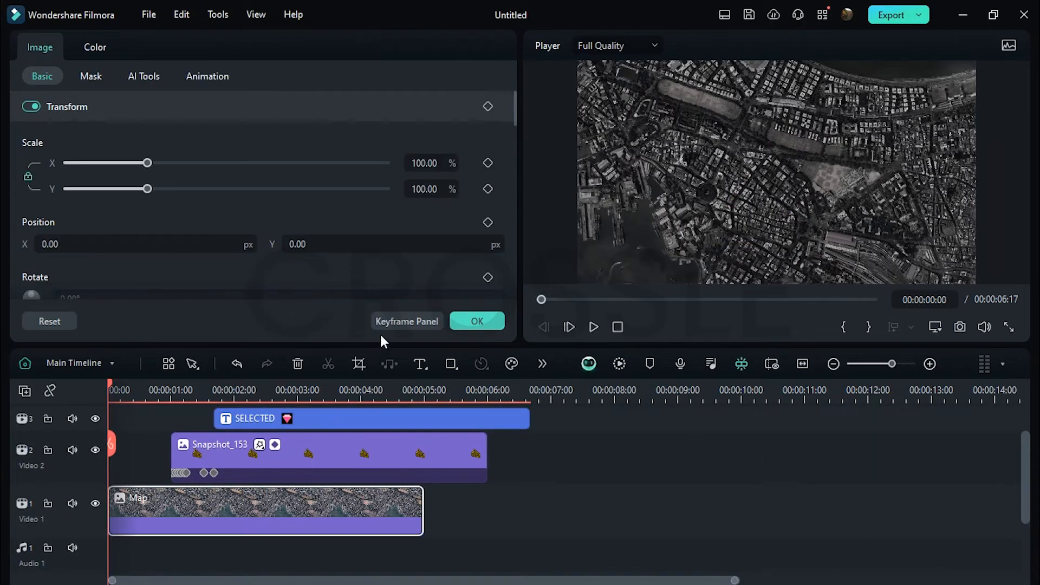
left_click(405, 321)
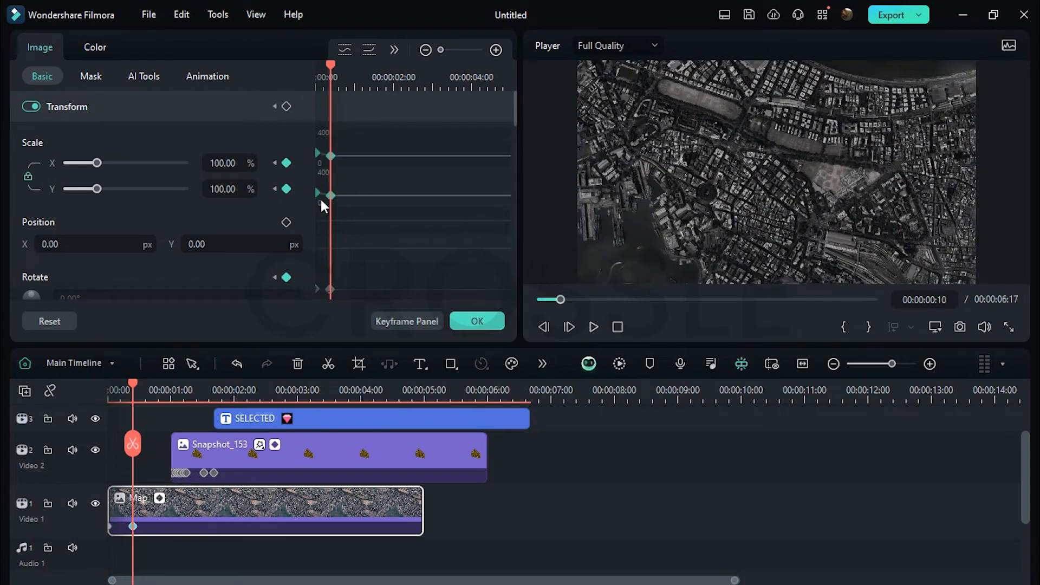
left_click(593, 326)
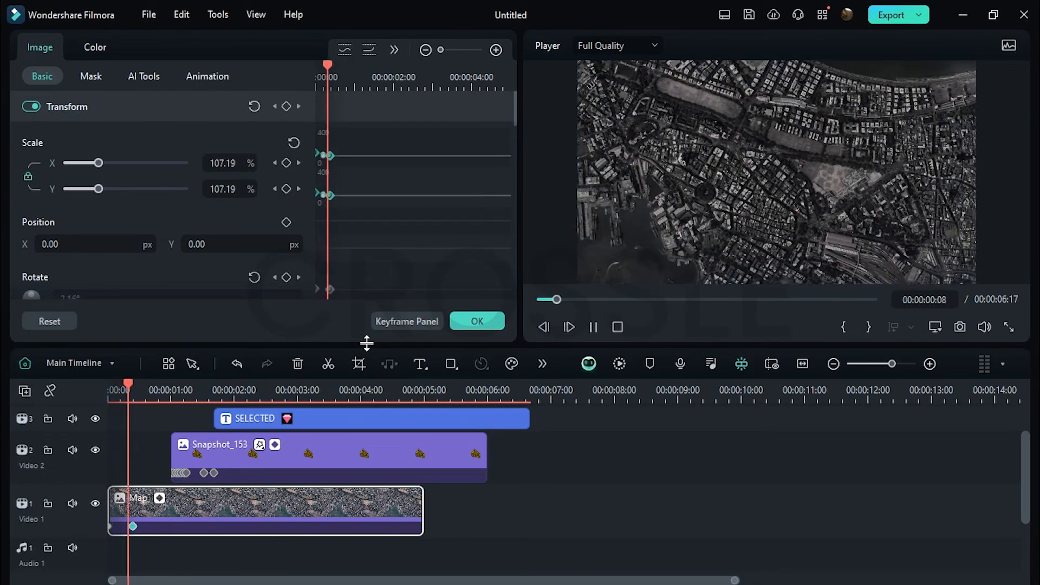
left_click(249, 53)
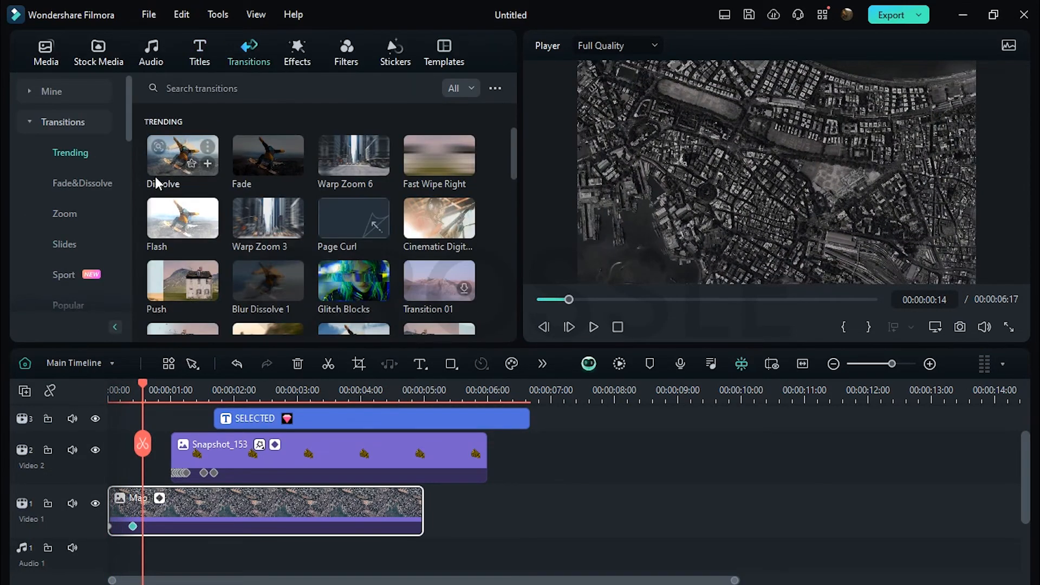
Step: Apply the Lens Zoom transition to the start of the Map clip
left_click(65, 213)
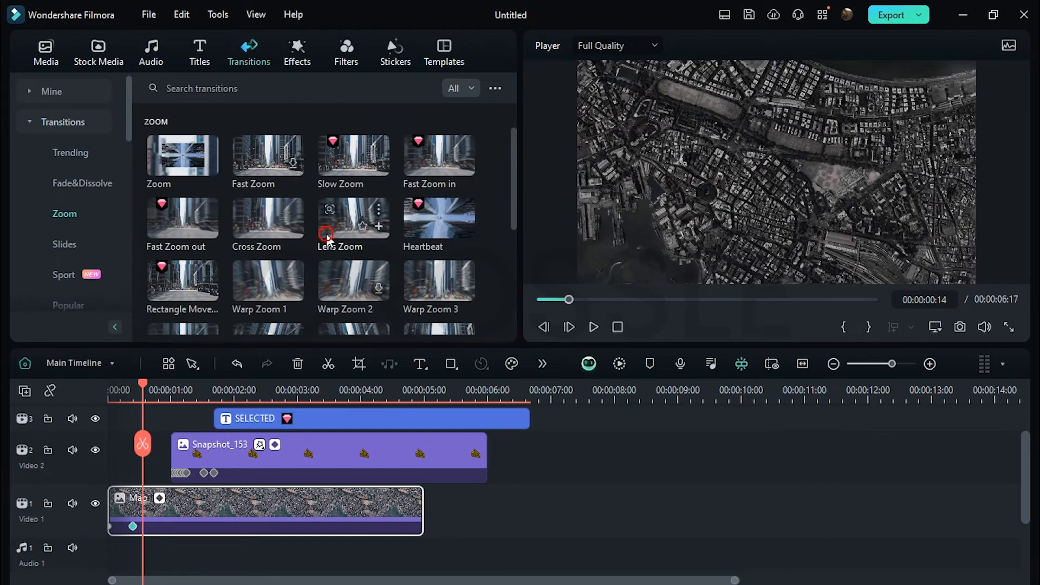
double_click(354, 221)
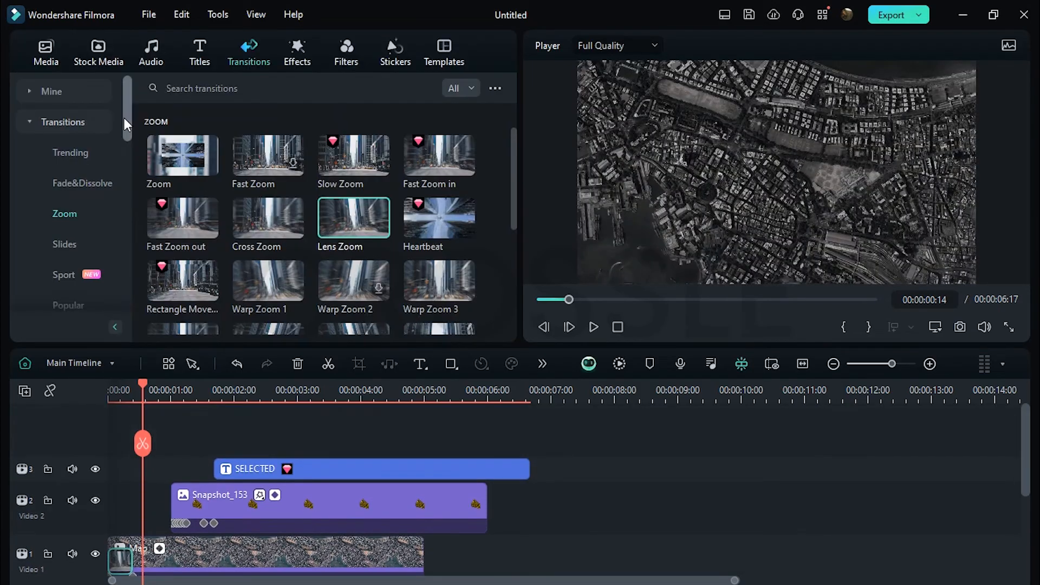
left_click(45, 52)
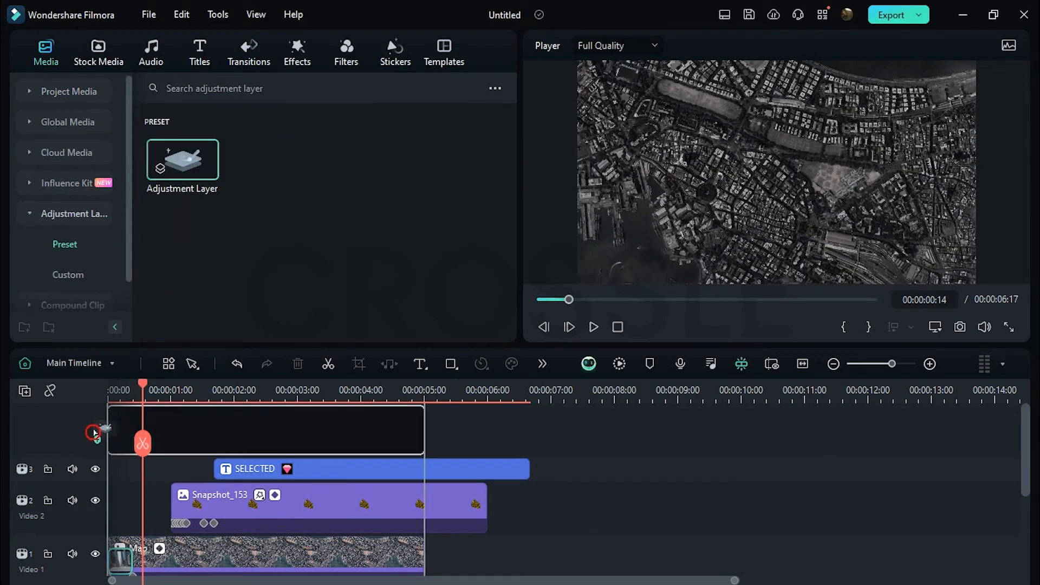
Step: Apply Mild shake to an adjustment layer (X/Y 0.02, Z 0.20) and trim clips to 6 s
left_click(296, 52)
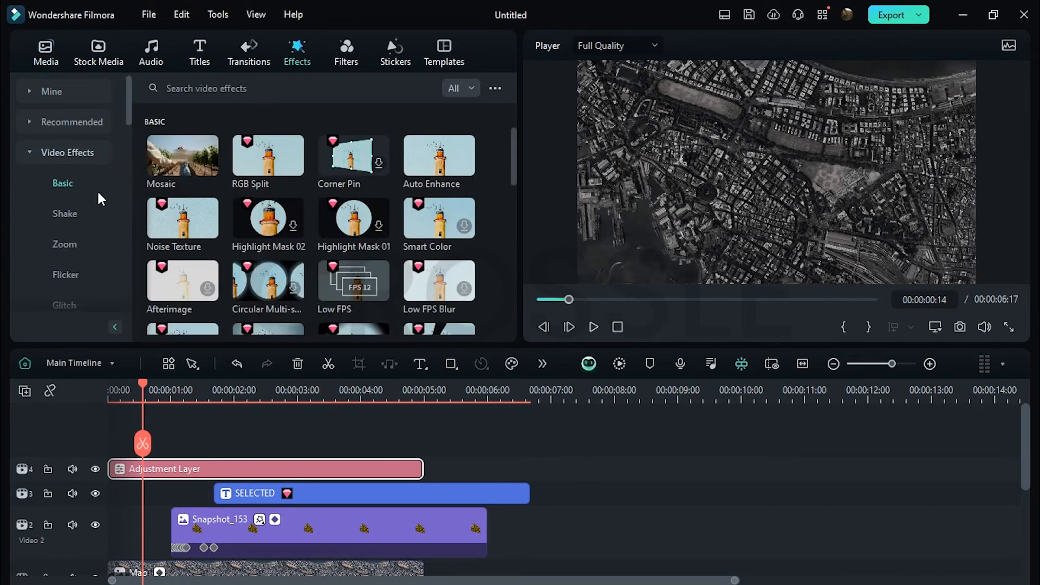
left_click(65, 213)
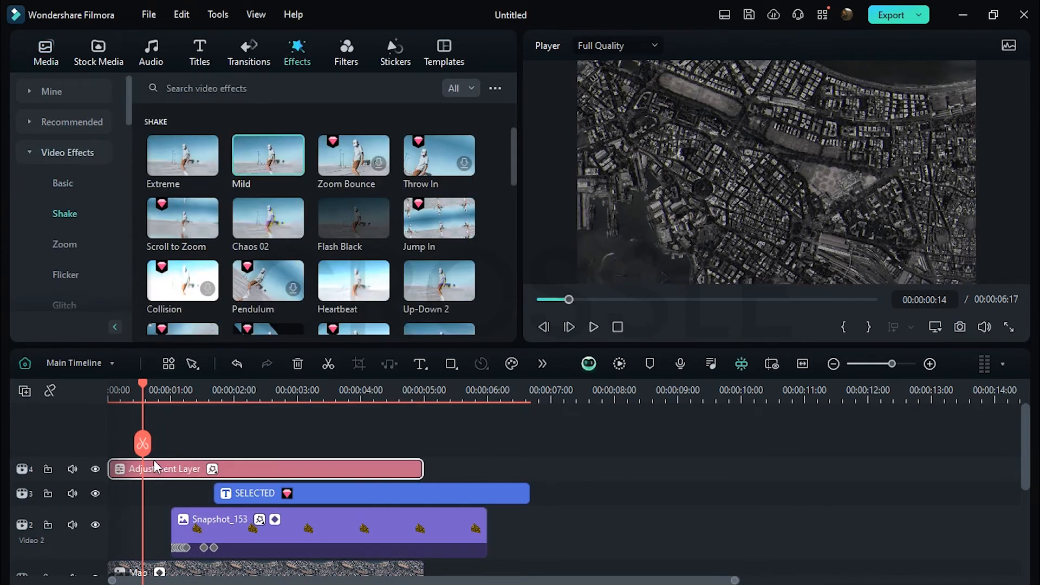
double_click(267, 154)
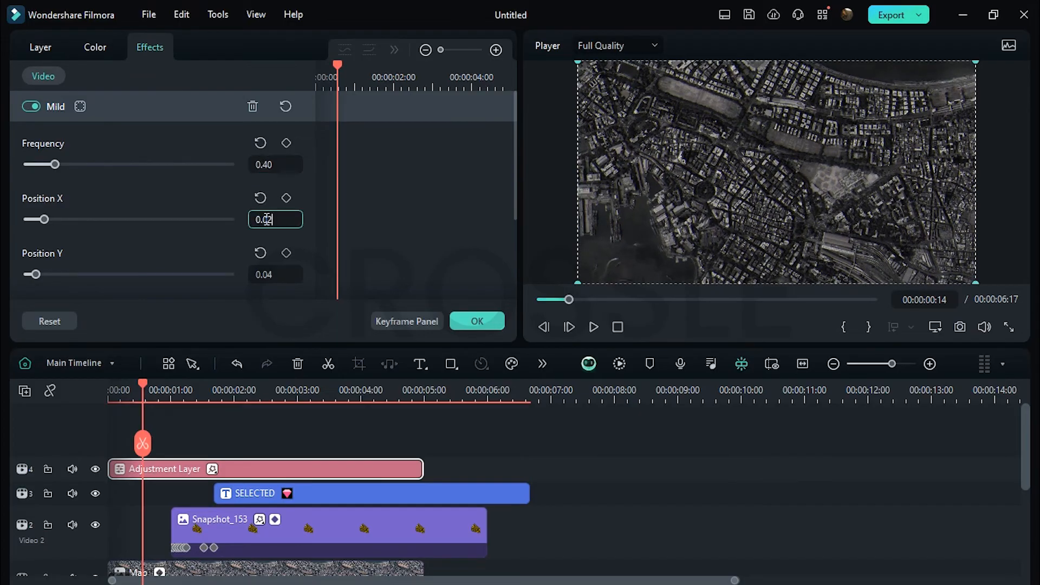
scroll("down", 3)
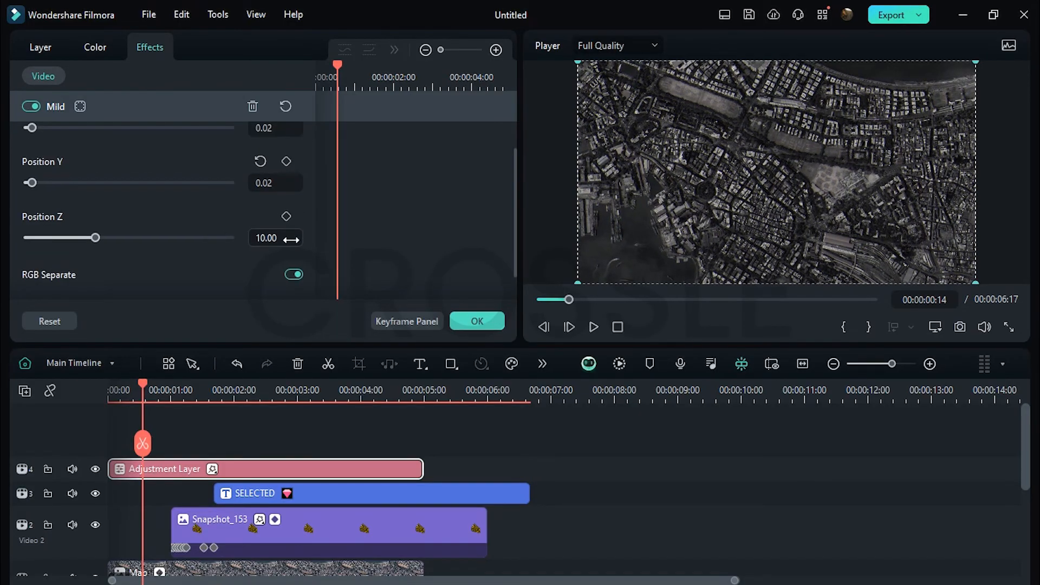
left_click_drag(95, 237, 29, 237)
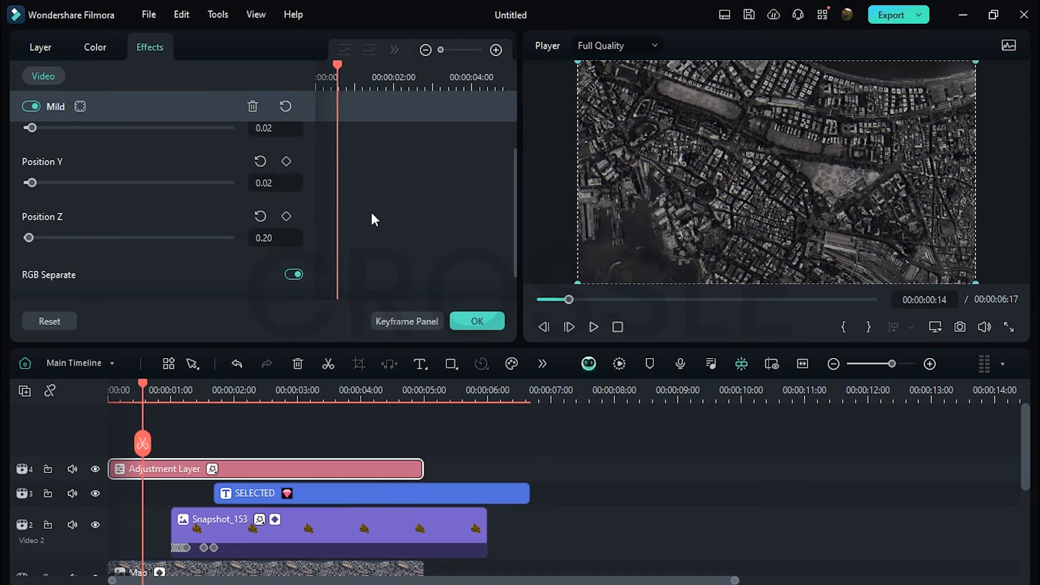
left_click(349, 493)
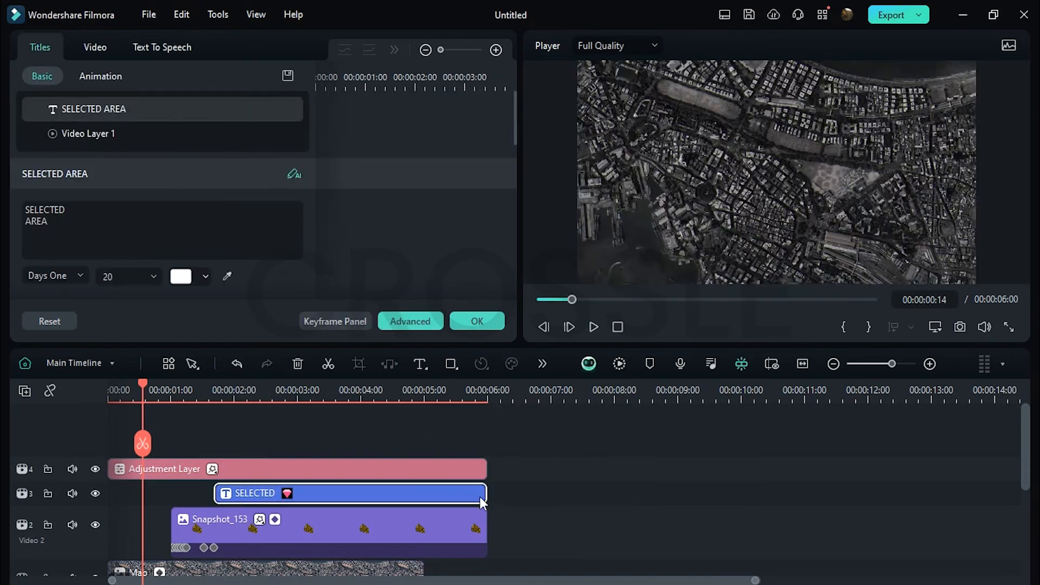